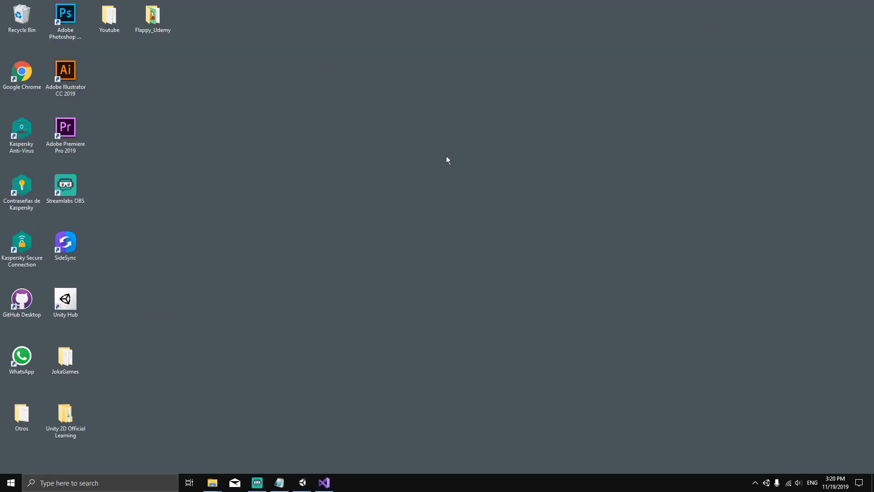
pyautogui.moveTo(270, 210)
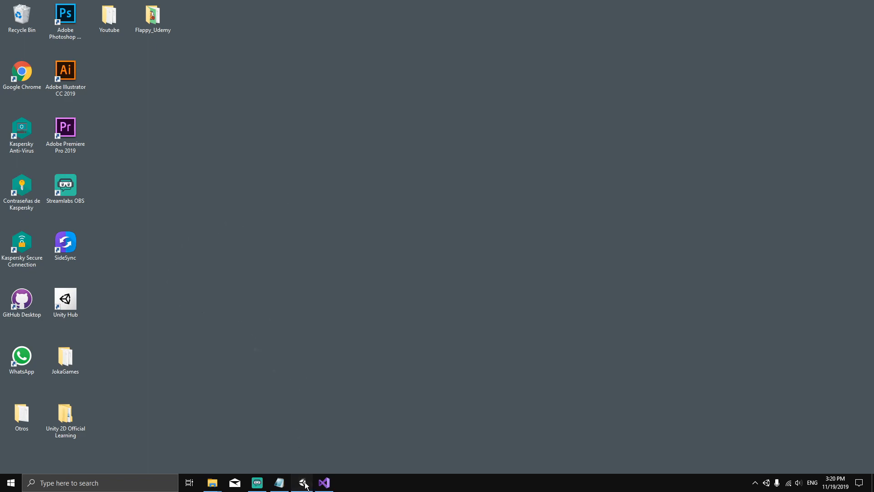
# Restore the Unity editor and play-test SampleScene until the You Lost screen, then stop playing.
pyautogui.click(302, 482)
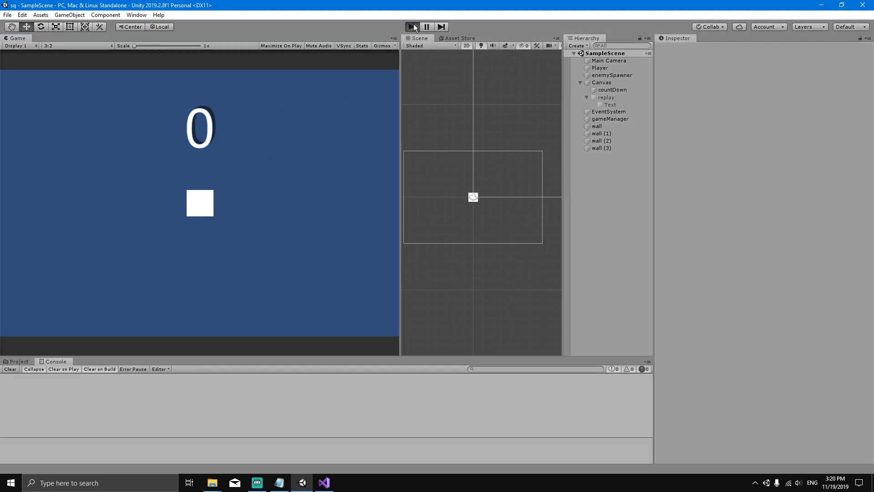
pyautogui.click(413, 27)
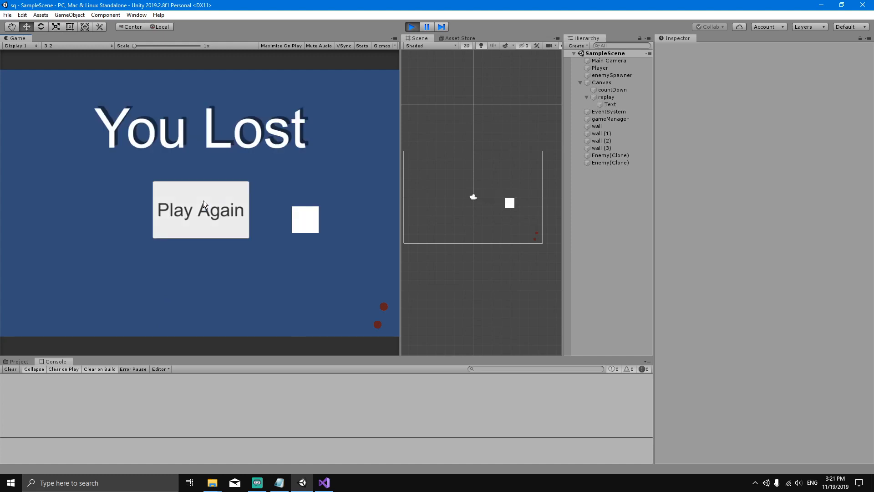
pyautogui.moveTo(165, 222)
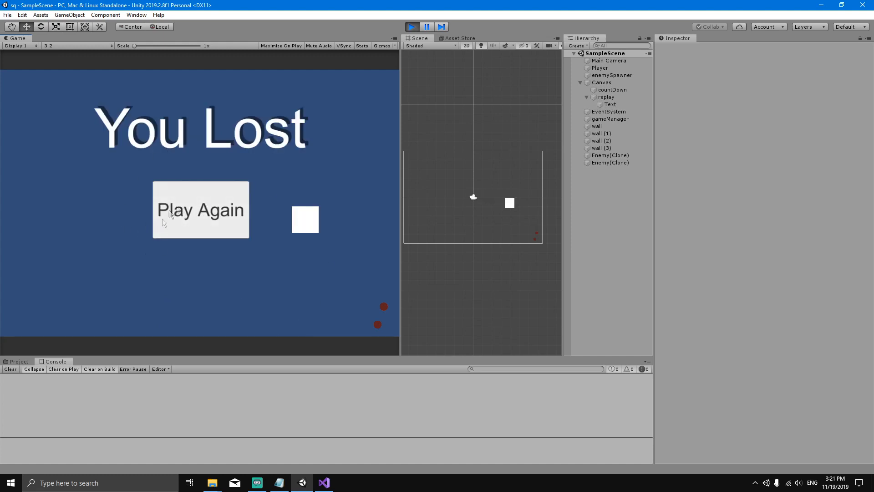
pyautogui.moveTo(203, 213)
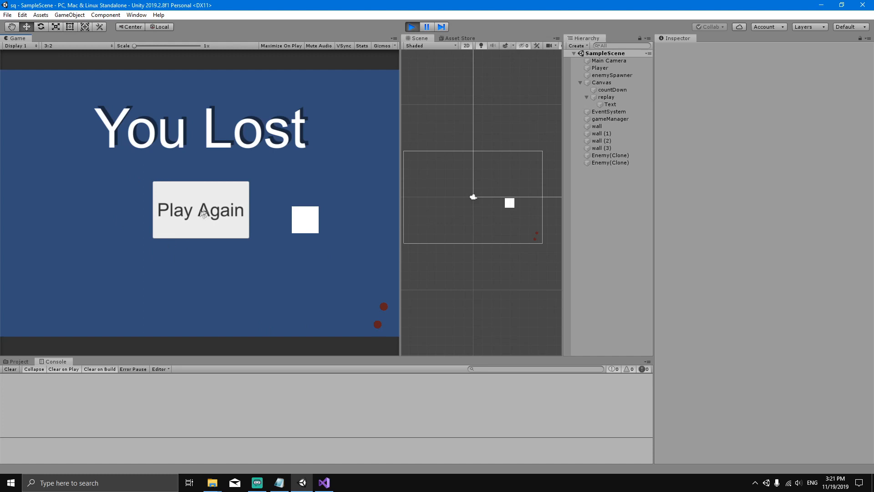
pyautogui.click(201, 209)
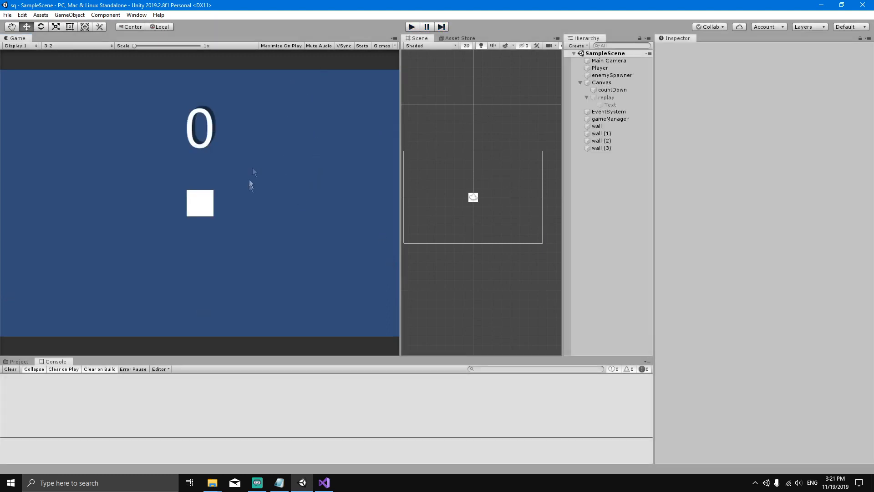
pyautogui.moveTo(273, 177)
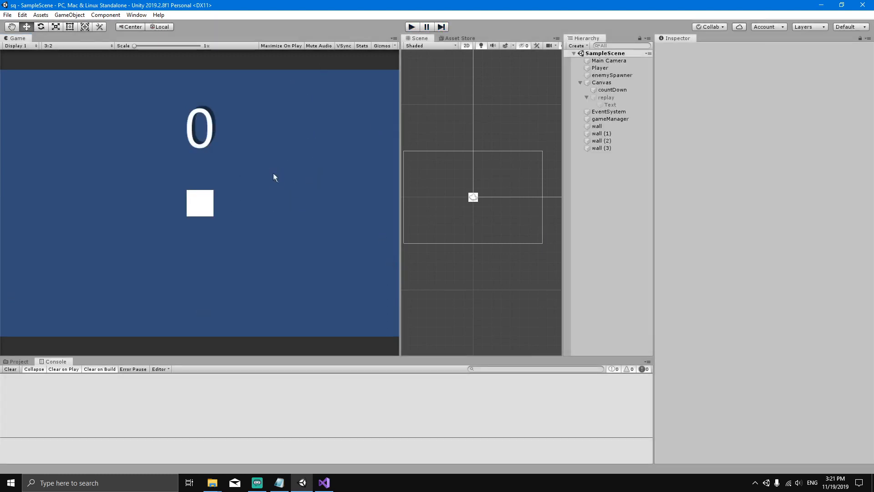
pyautogui.moveTo(254, 192)
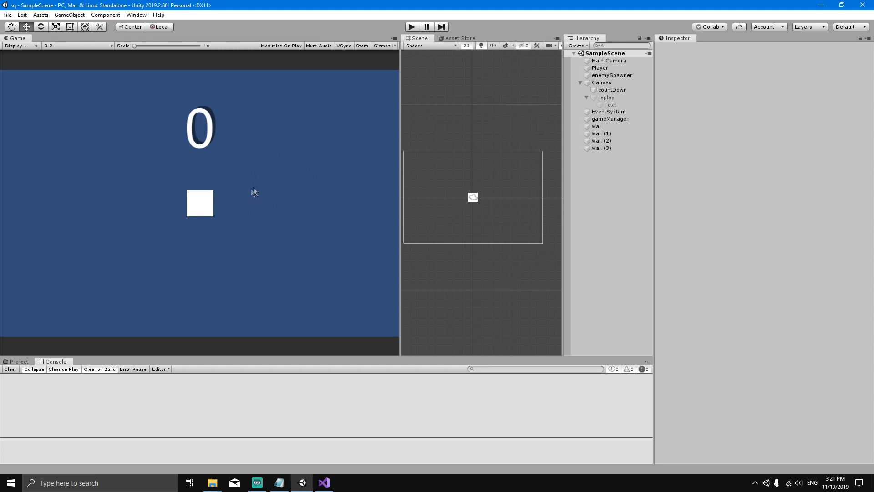
pyautogui.moveTo(238, 197)
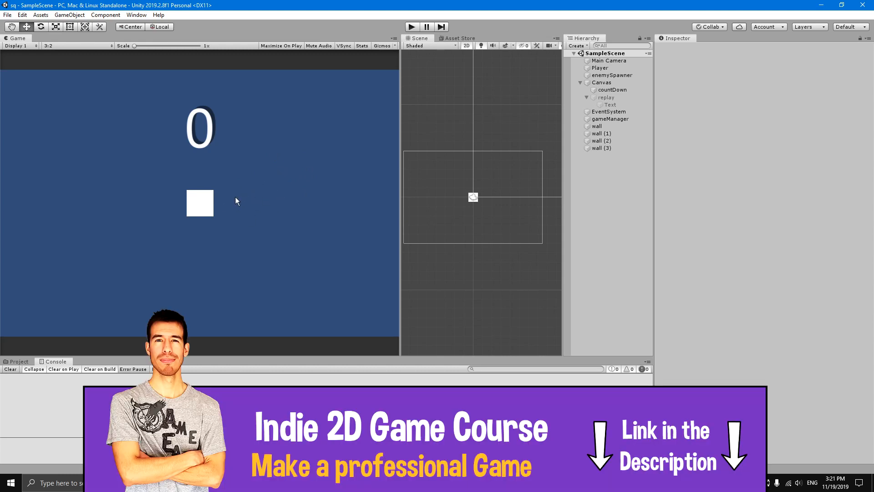
pyautogui.moveTo(218, 216)
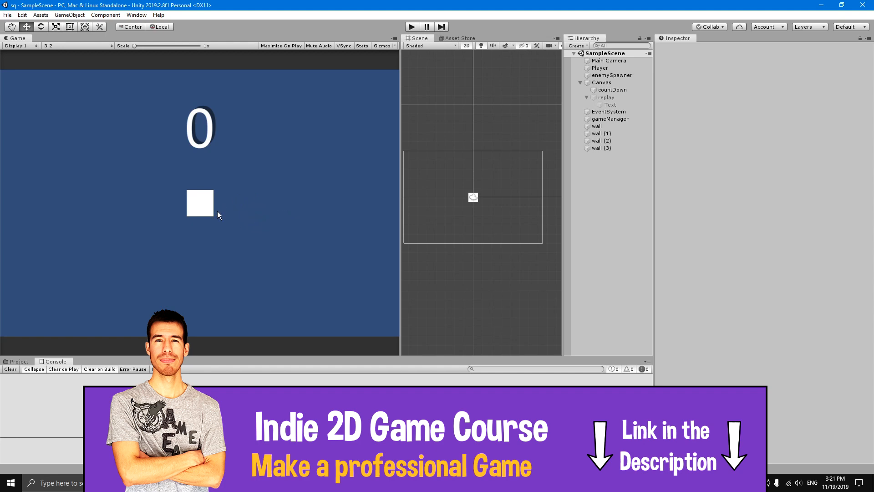
pyautogui.moveTo(240, 220)
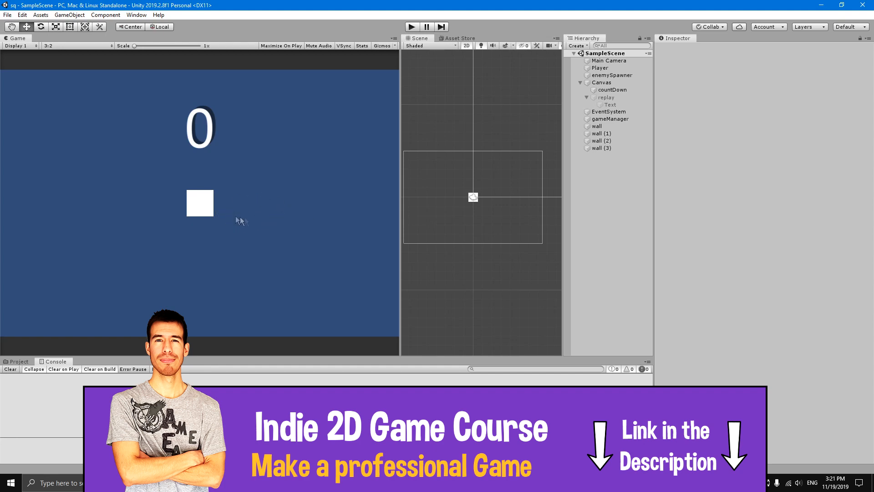
pyautogui.moveTo(242, 208)
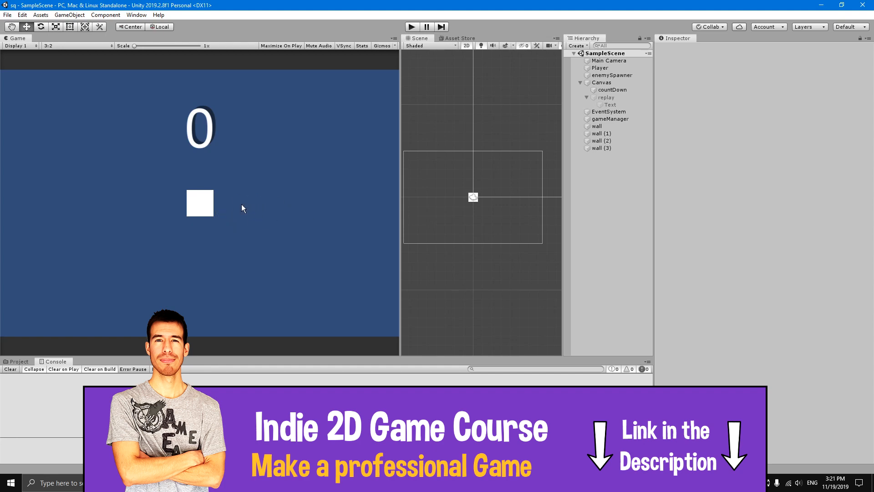
pyautogui.moveTo(237, 207)
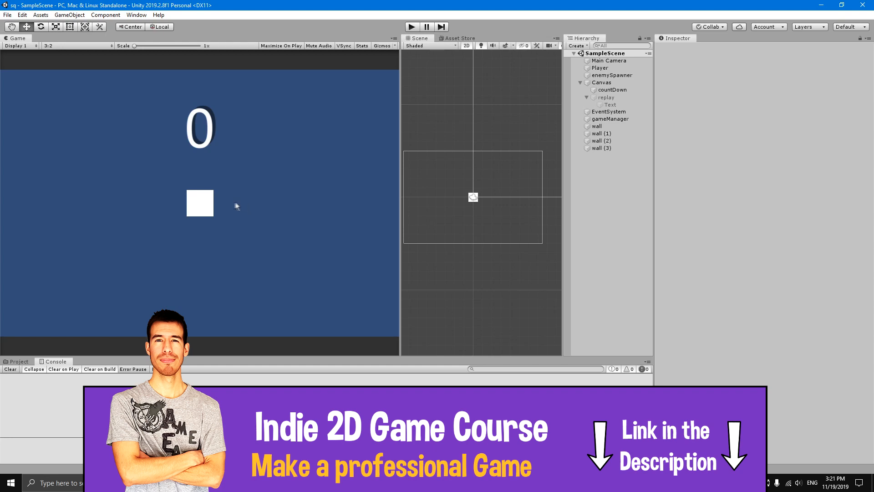
pyautogui.moveTo(295, 210)
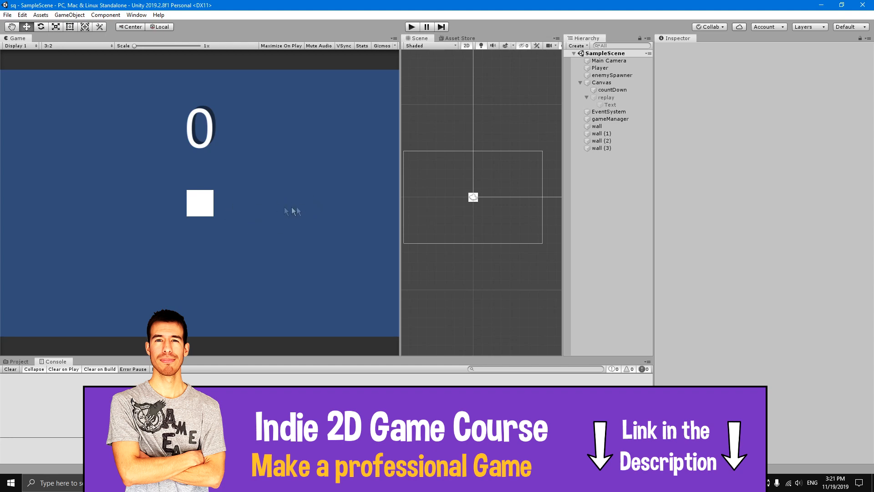
pyautogui.moveTo(273, 222)
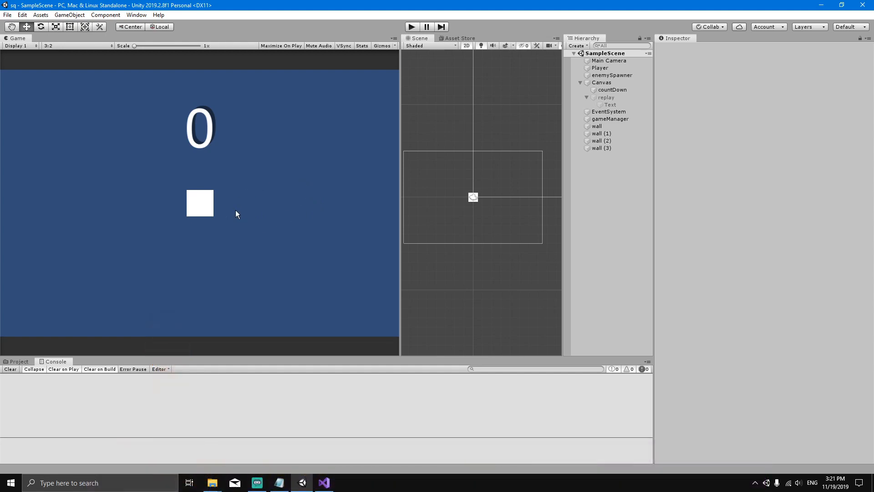
pyautogui.moveTo(830, 8)
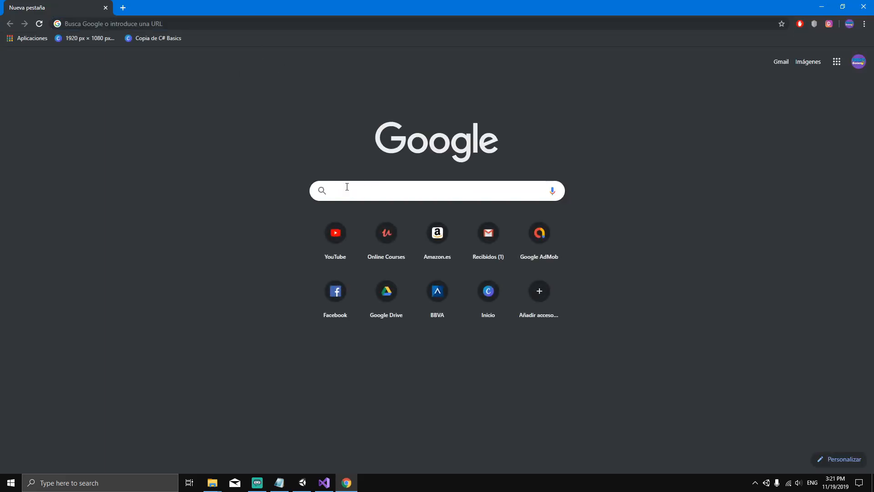
# Search Google for 'unity download' and go to the official Descargar Unity result.
pyautogui.write('unity download')
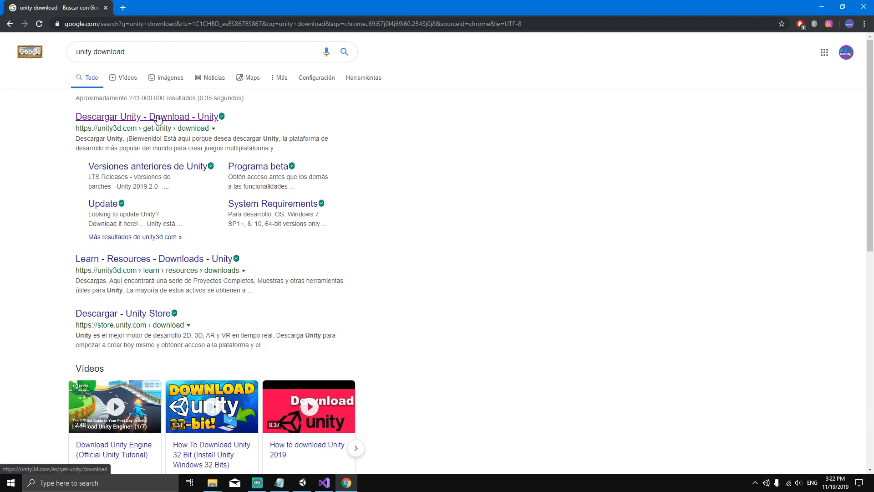
pyautogui.click(148, 117)
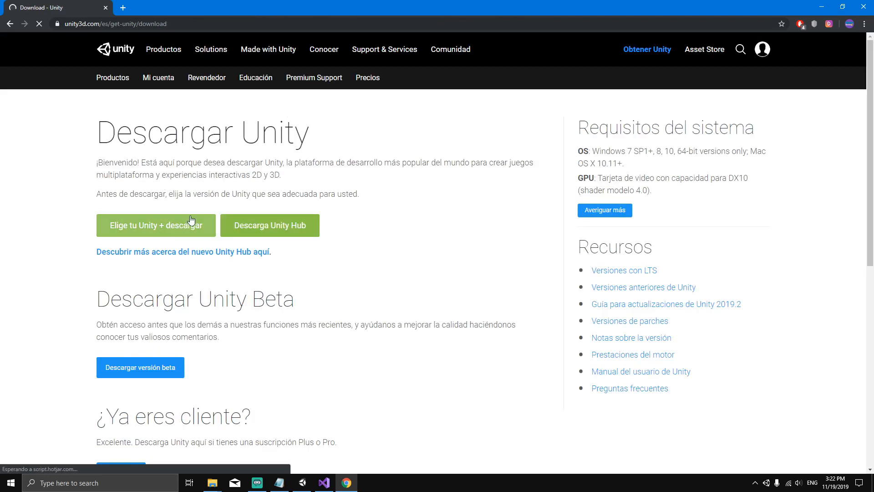
pyautogui.moveTo(270, 225)
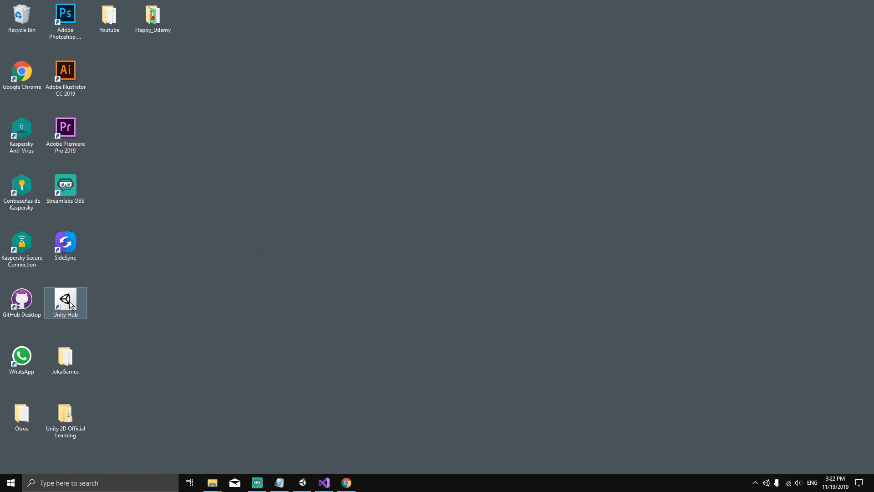
# Launch Unity Hub from the desktop shortcut and browse the Projects list.
pyautogui.doubleClick(65, 300)
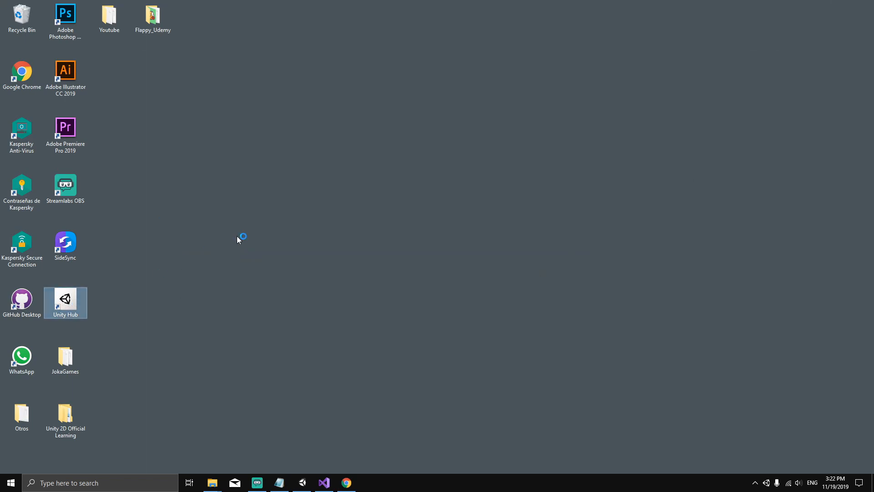
pyautogui.doubleClick(65, 299)
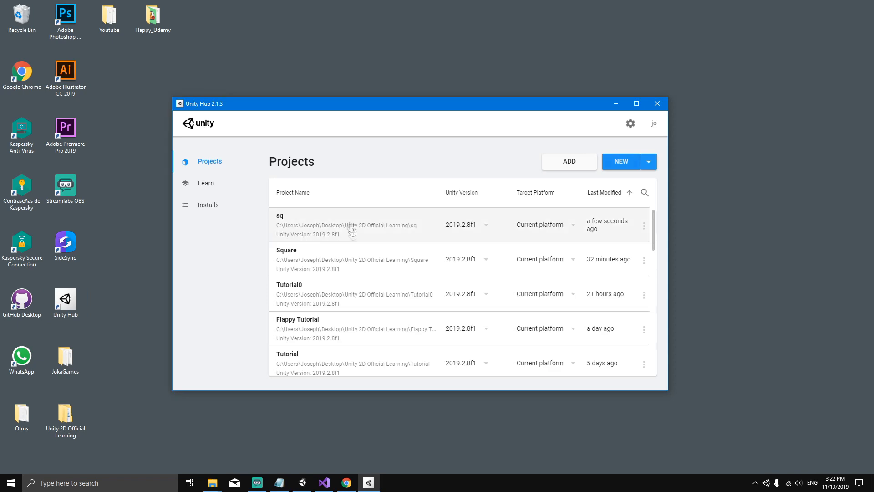
pyautogui.moveTo(325, 297)
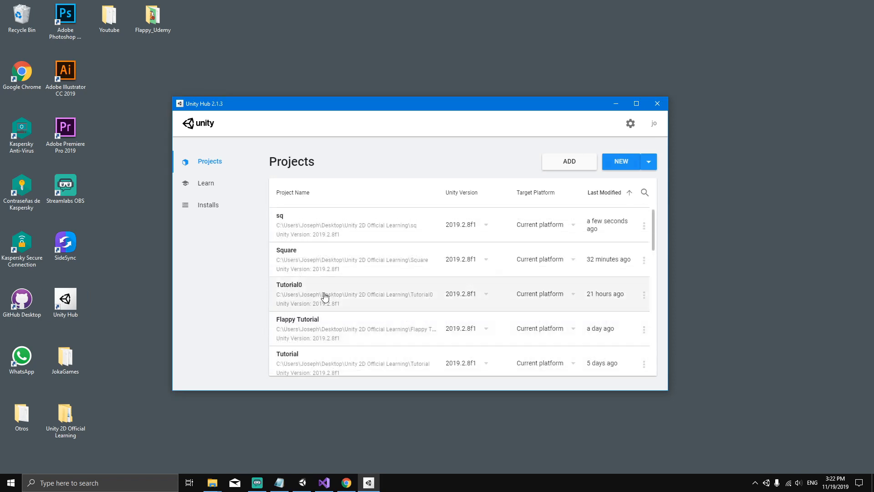
pyautogui.scroll(-3)
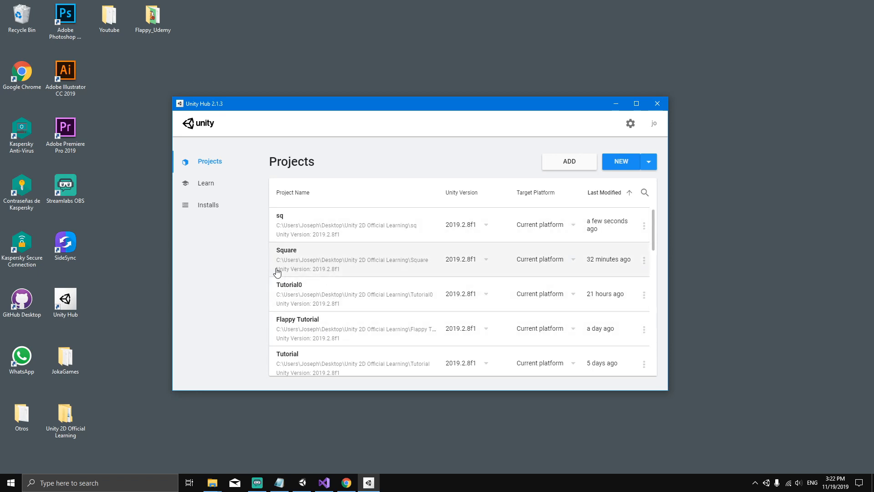
# Show the Installs page and start adding another Unity editor version.
pyautogui.click(207, 205)
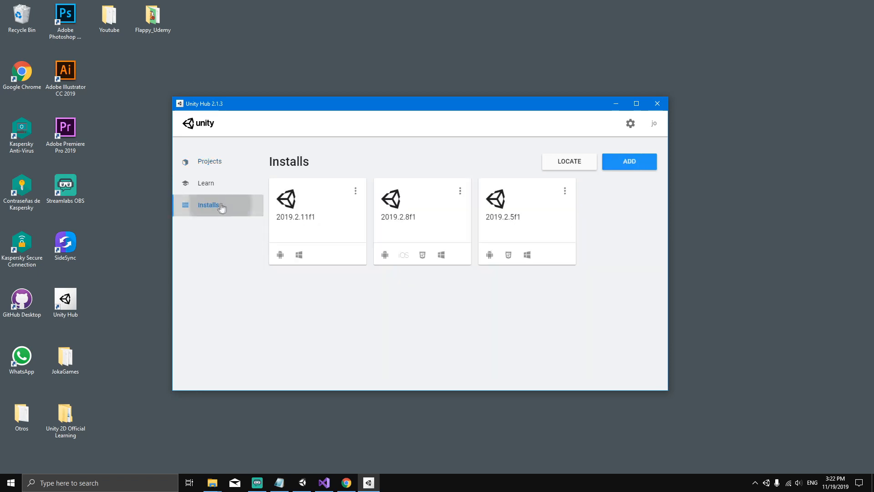
pyautogui.moveTo(277, 229)
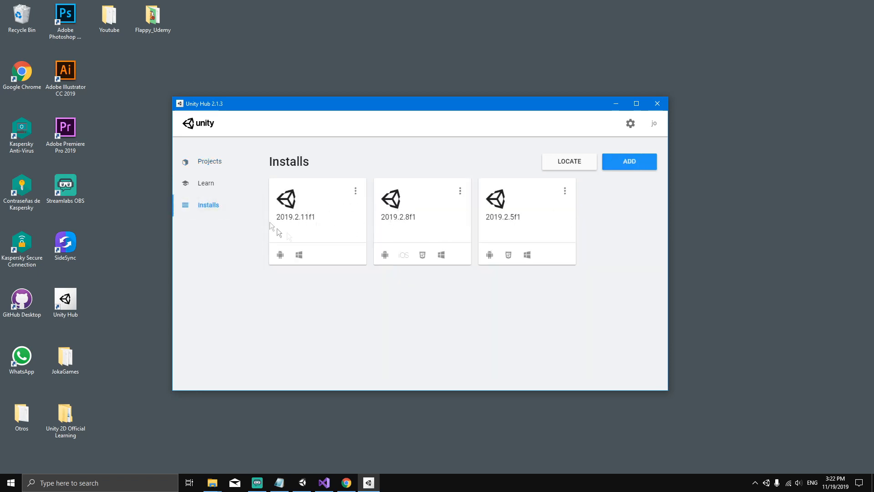
pyautogui.moveTo(344, 217)
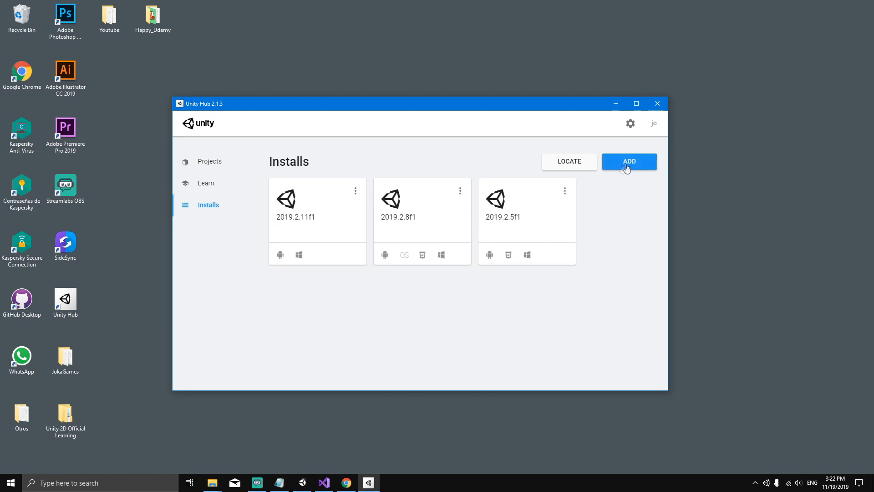
pyautogui.click(629, 161)
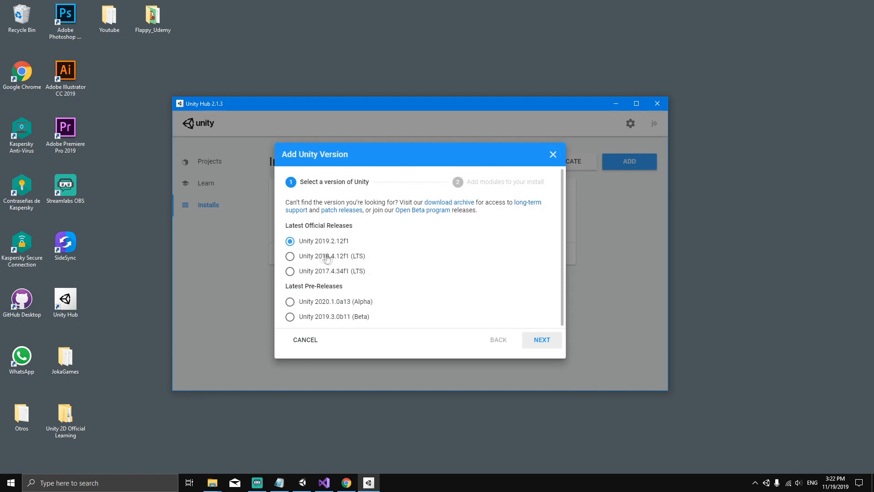
pyautogui.moveTo(351, 225)
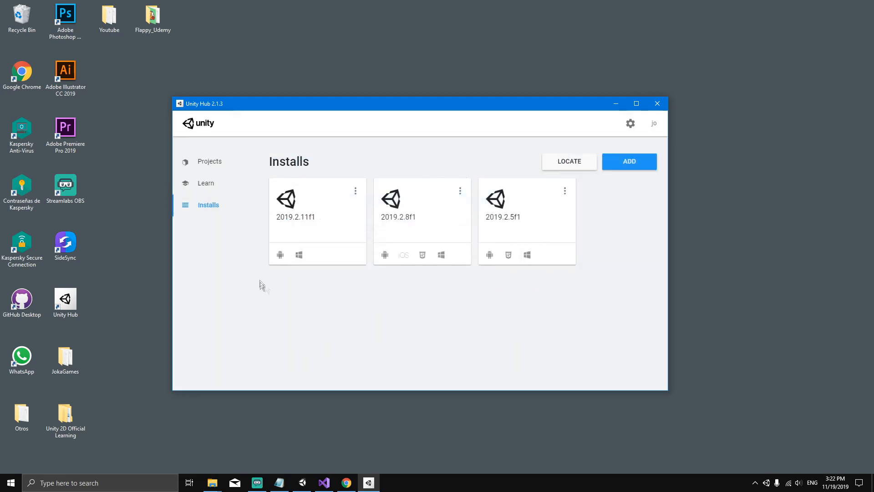
pyautogui.moveTo(316, 239)
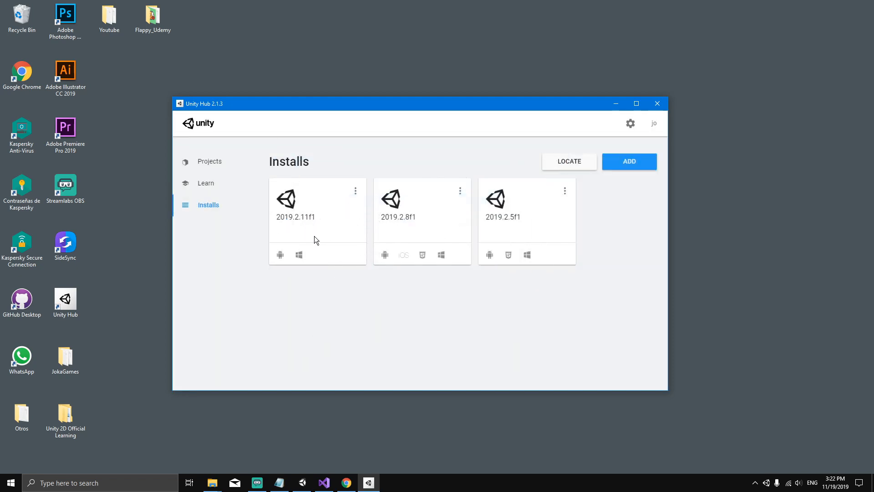
pyautogui.moveTo(206, 163)
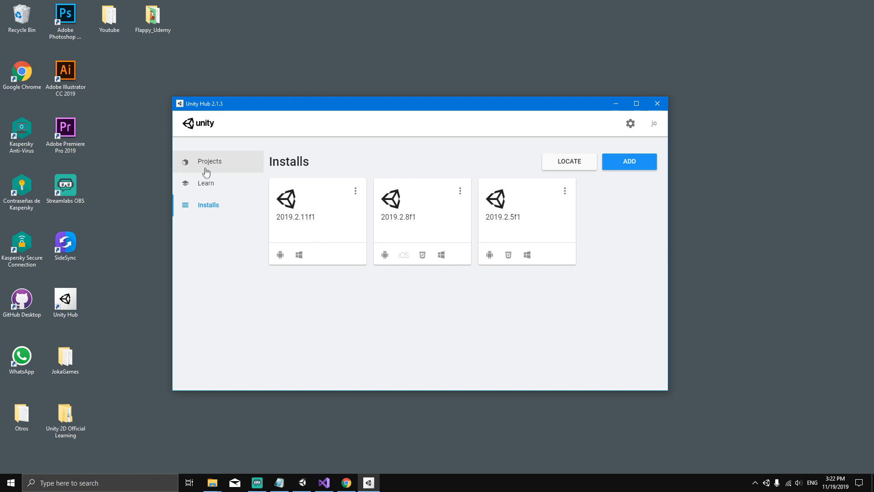
# Start a new project from the Projects page using the 2D template.
pyautogui.click(209, 161)
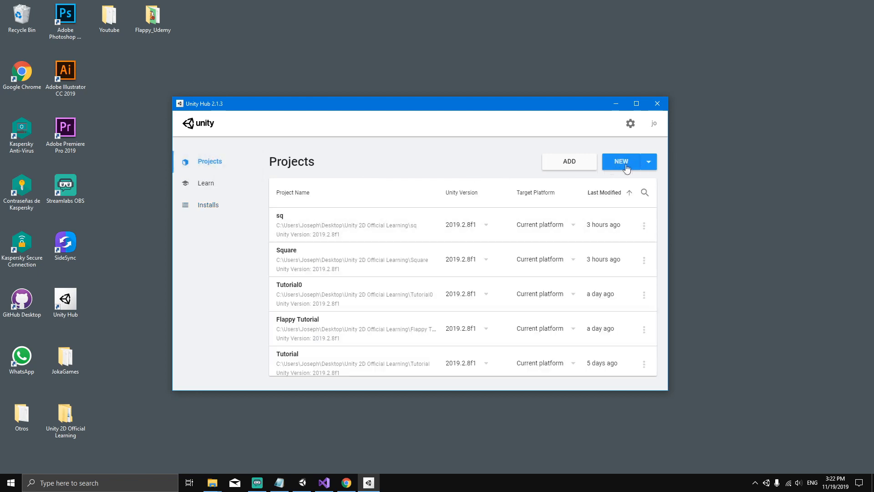
pyautogui.click(621, 161)
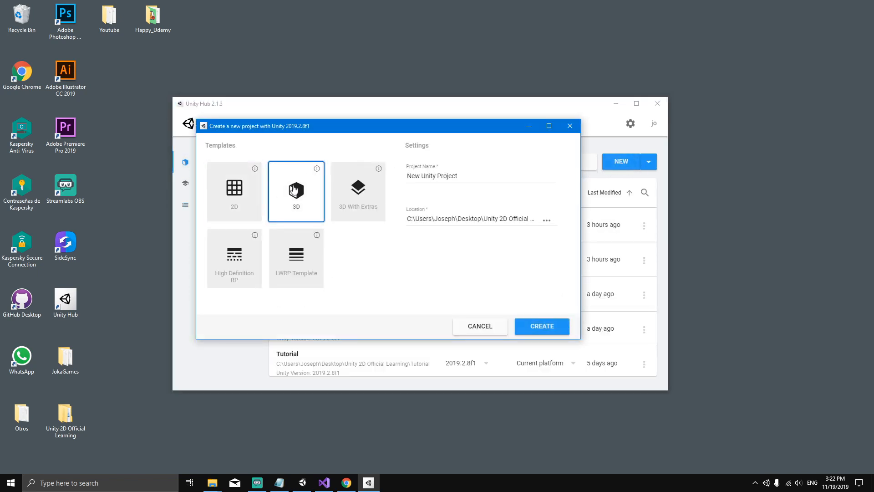
pyautogui.click(234, 191)
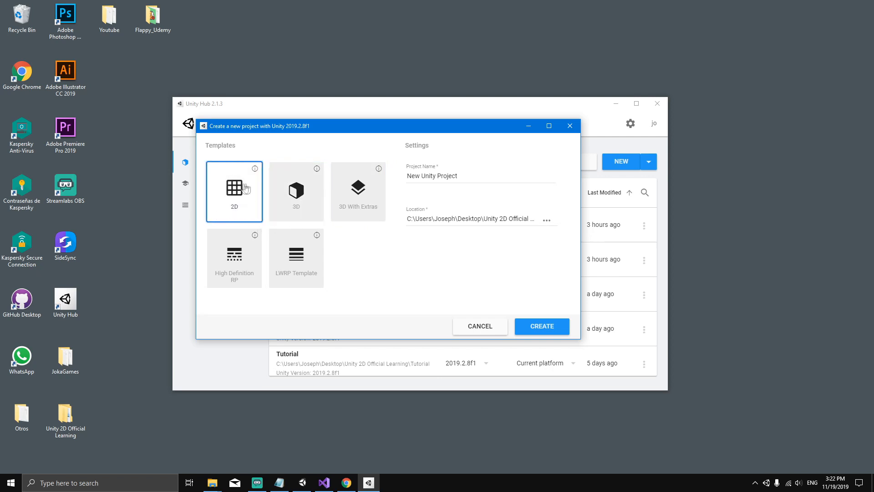
pyautogui.moveTo(233, 209)
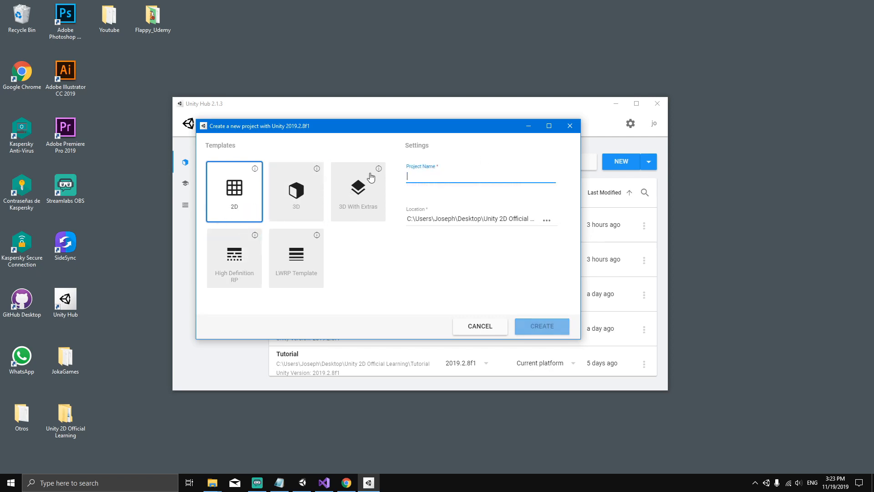
# Name the project 'simple game' and keep the Unity 2D Official Learning save folder.
pyautogui.write('simple gam')
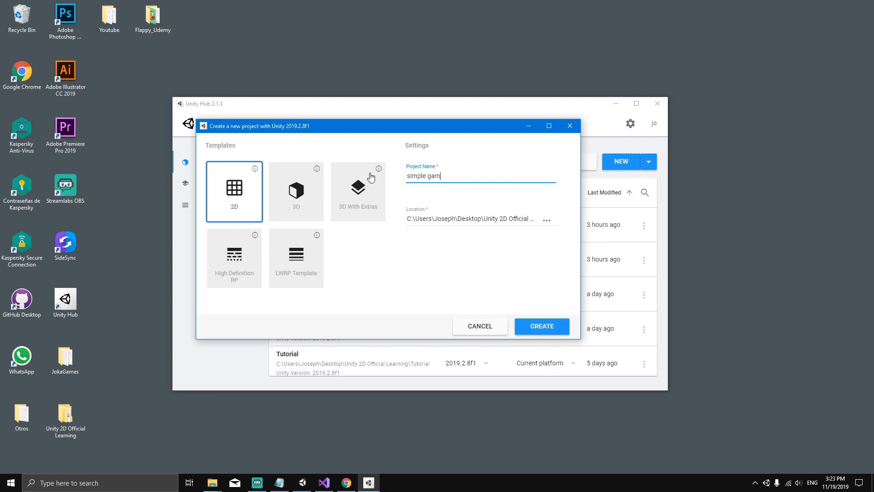
pyautogui.write('e')
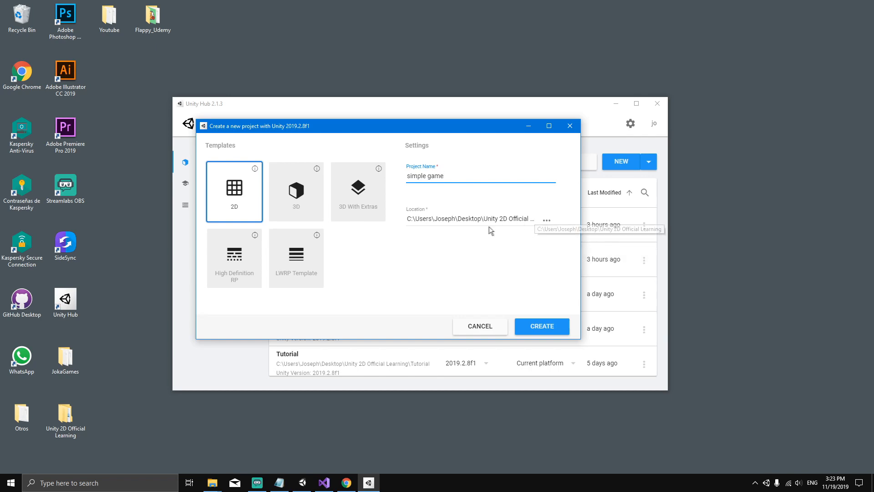
pyautogui.moveTo(546, 220)
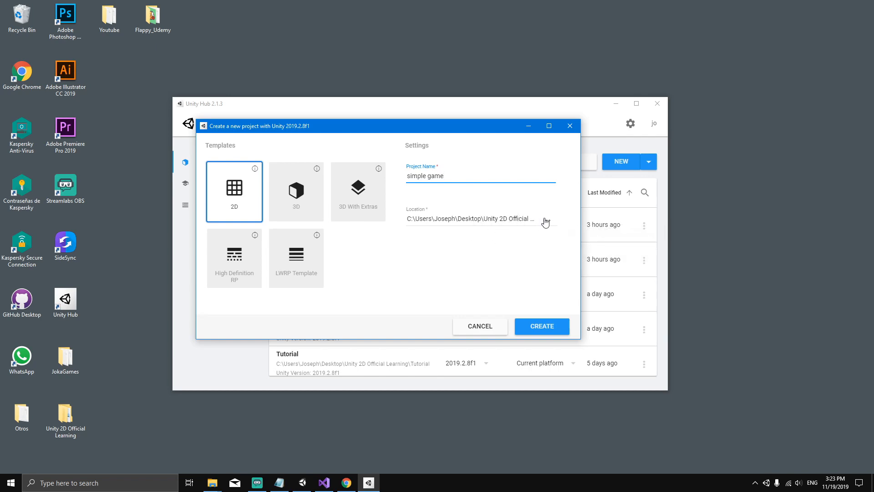
pyautogui.click(547, 219)
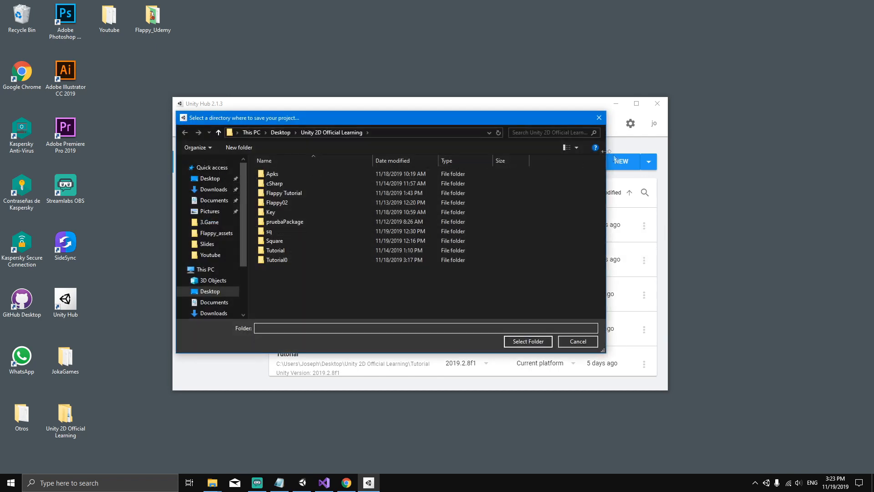
pyautogui.click(527, 341)
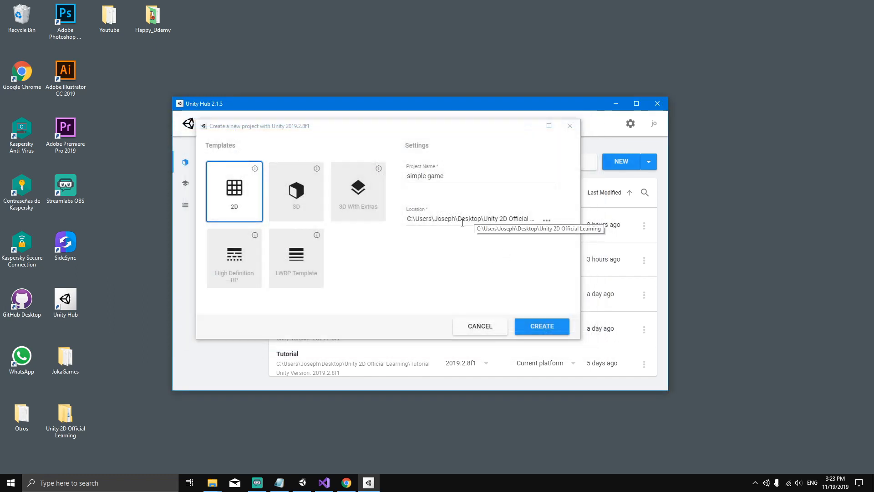
pyautogui.moveTo(495, 215)
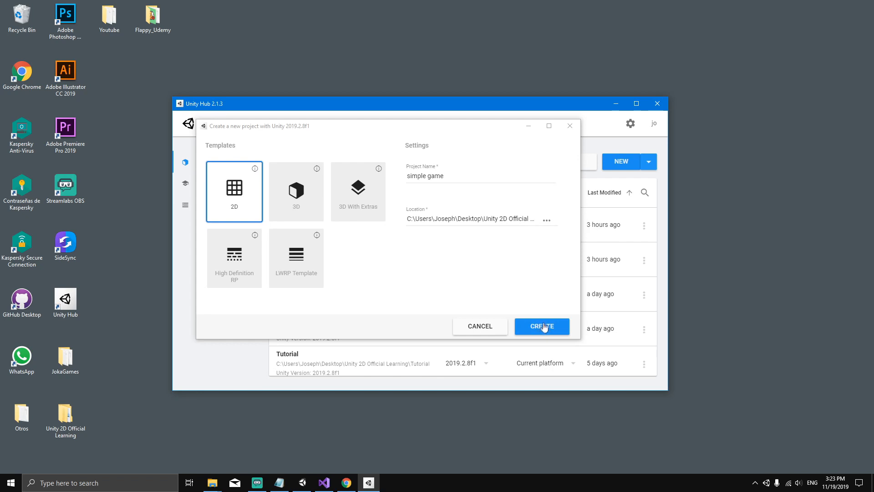
# Create the simple game project and let it open in the Unity editor.
pyautogui.click(541, 326)
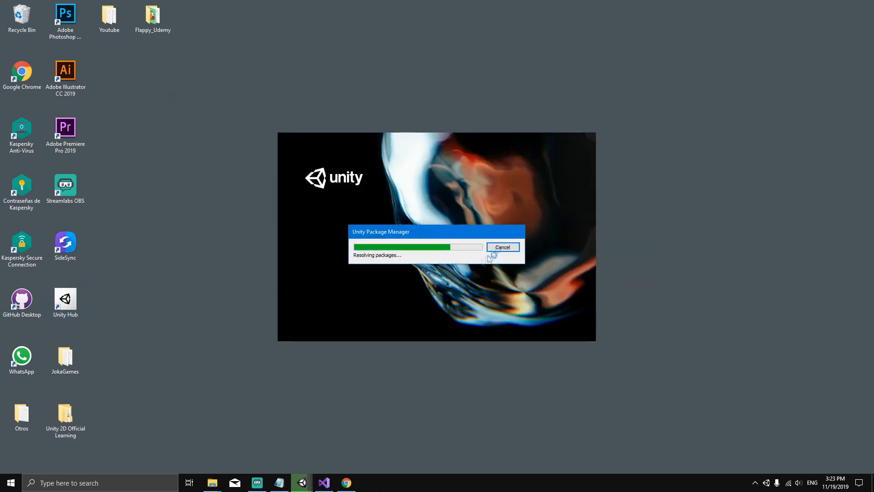
pyautogui.click(501, 246)
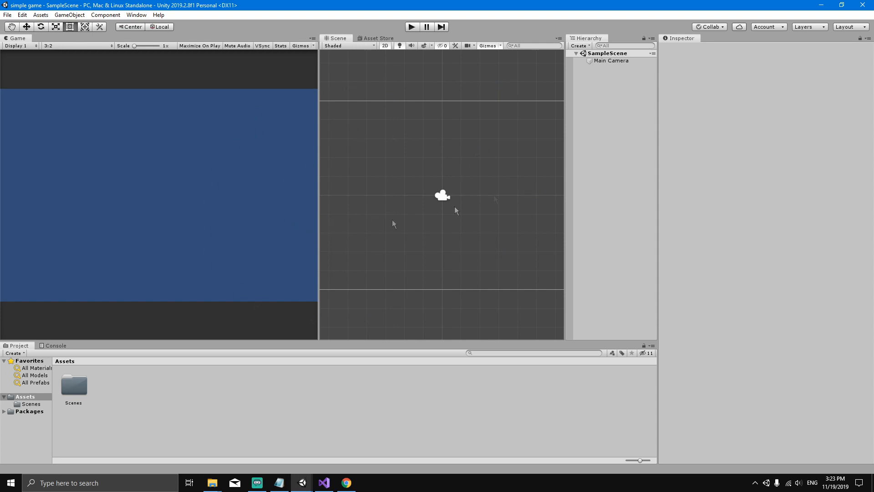
pyautogui.moveTo(372, 173)
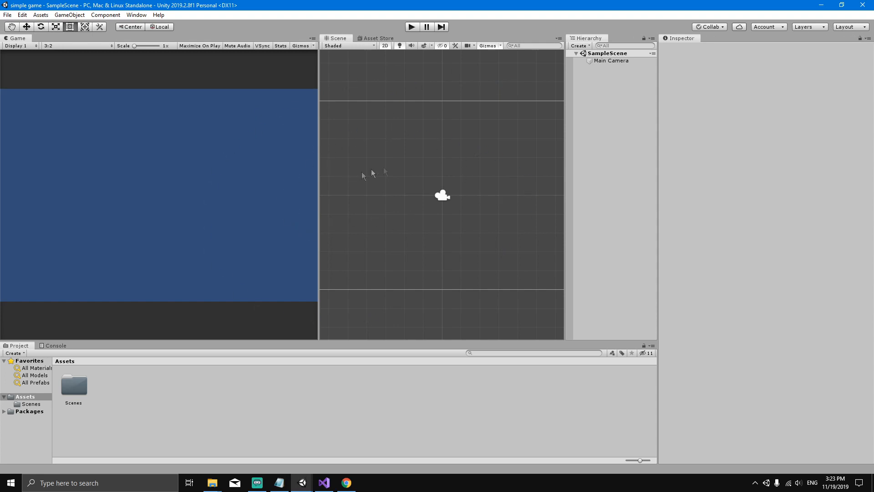
pyautogui.moveTo(336, 170)
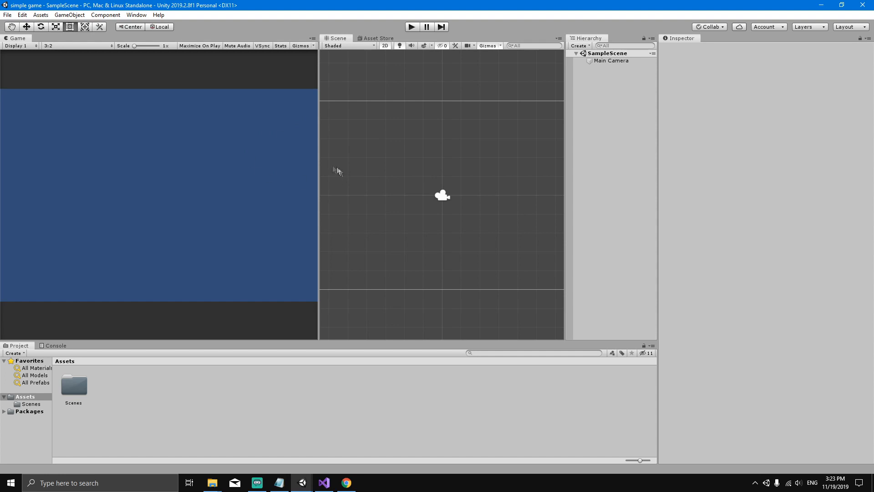
pyautogui.moveTo(316, 186)
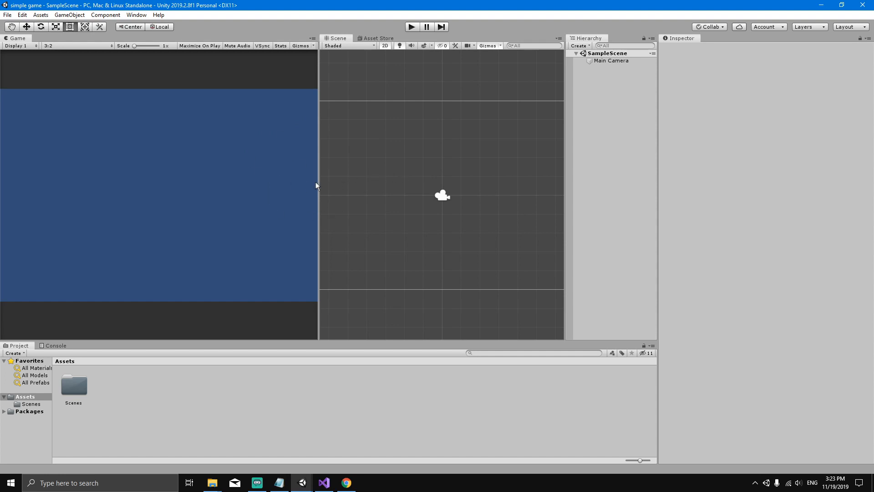
pyautogui.moveTo(848, 31)
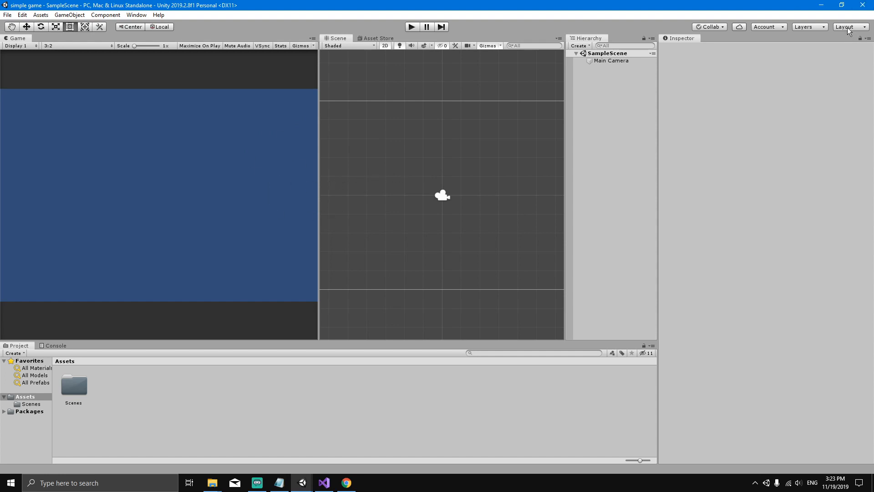
# Switch the editor to the Default layout.
pyautogui.click(848, 26)
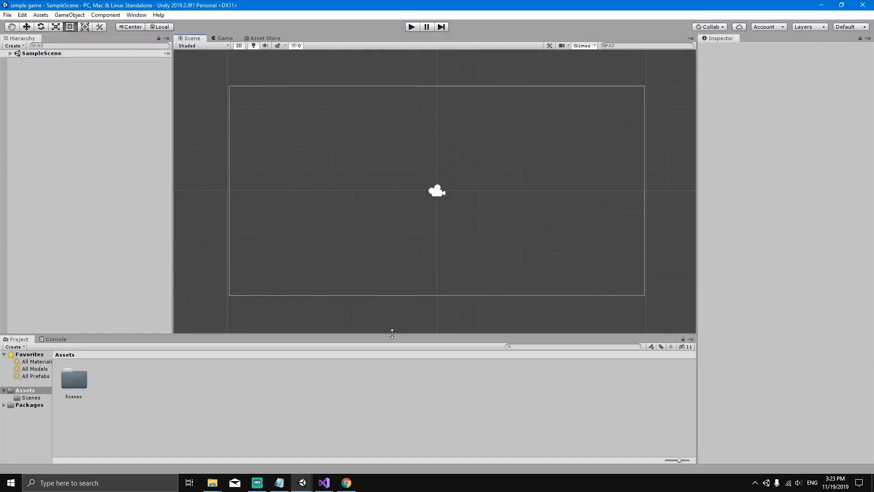
pyautogui.moveTo(247, 219)
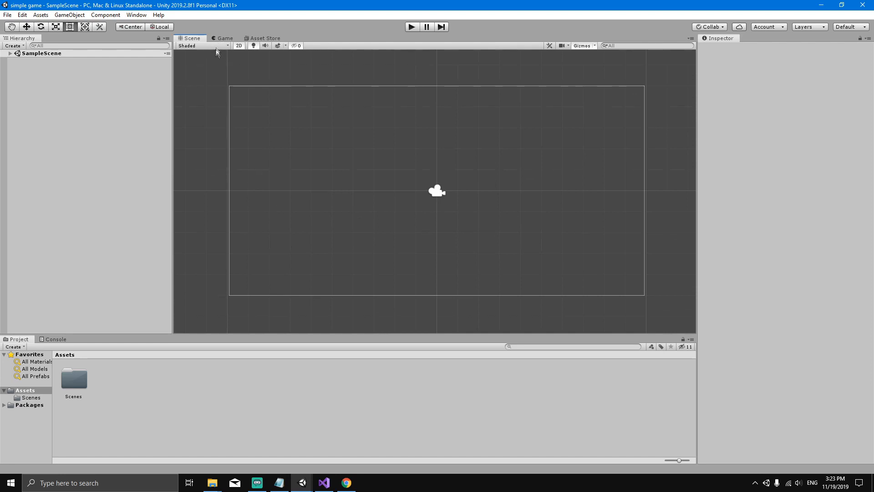
# Dock the Game view in its own panel along the left side of the editor.
pyautogui.click(224, 39)
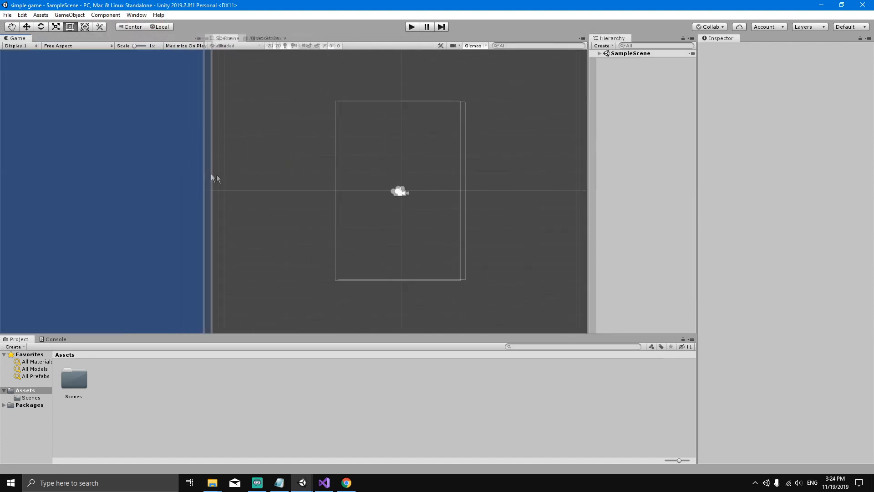
pyautogui.click(254, 38)
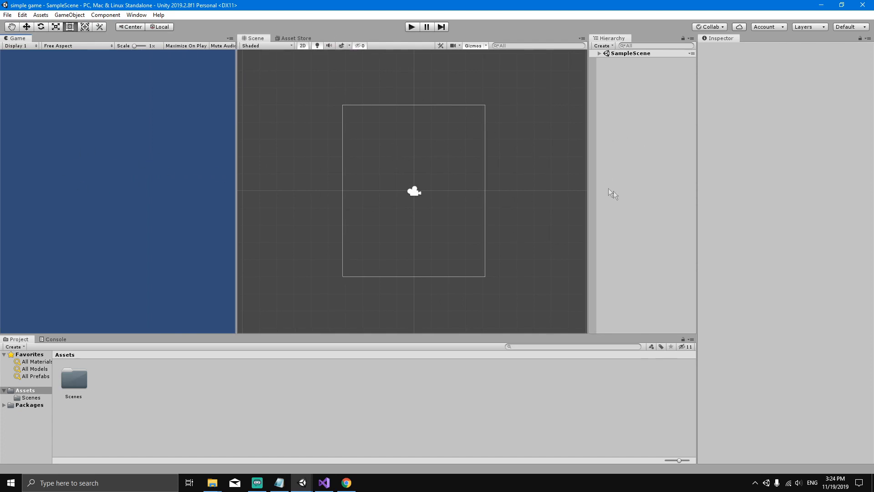
pyautogui.moveTo(386, 256)
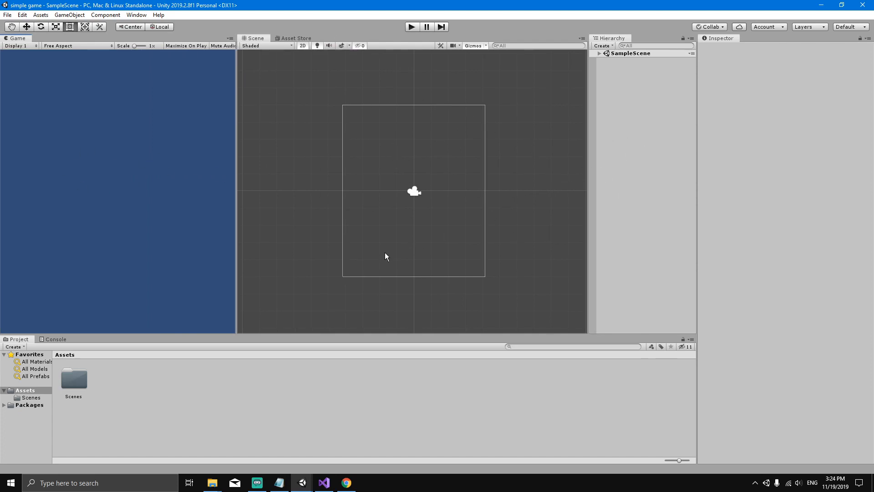
pyautogui.moveTo(330, 236)
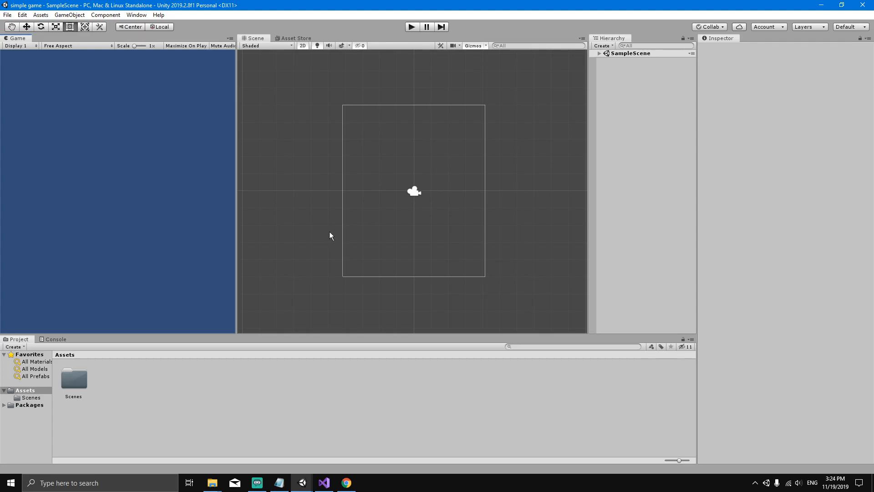